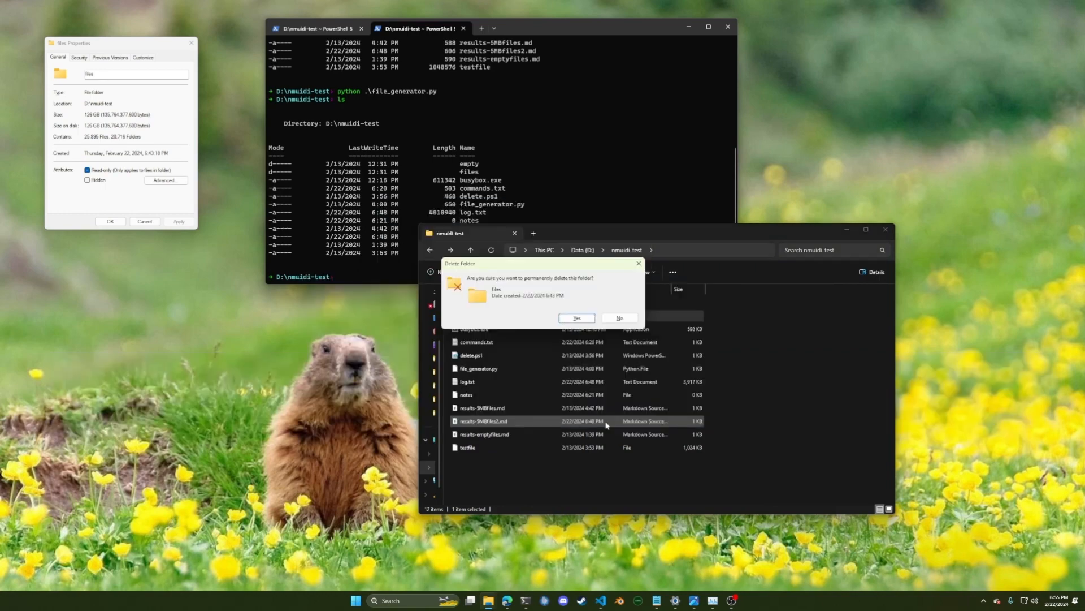
Confirm permanent deletion of the files folder in nmuidi-test.
{"action": "left_click", "coordinate": [575, 318]}
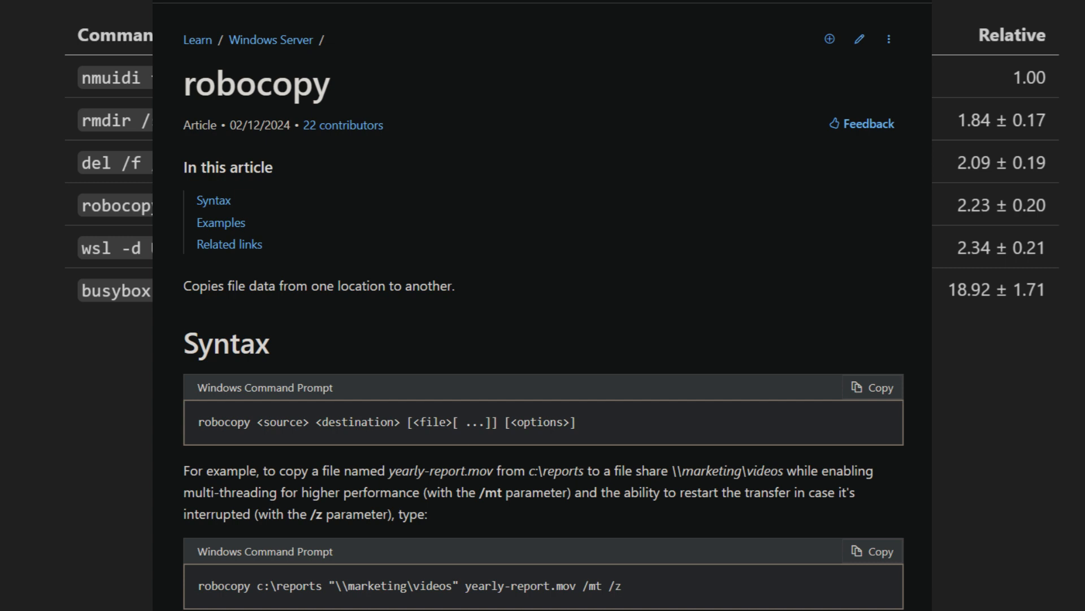
Scroll down through the benchmark results toward the rmdir documentation.
{"action": "scroll", "scroll_direction": "down", "scroll_amount": 3}
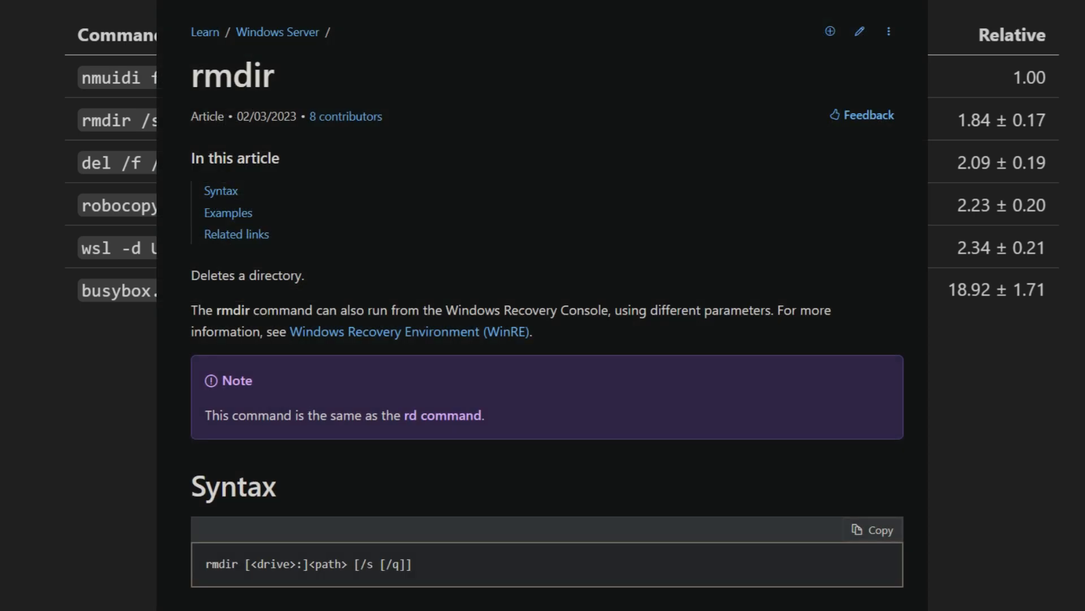
Show the Microsoft Learn article for the del command.
{"action": "left_click", "coordinate": [118, 163]}
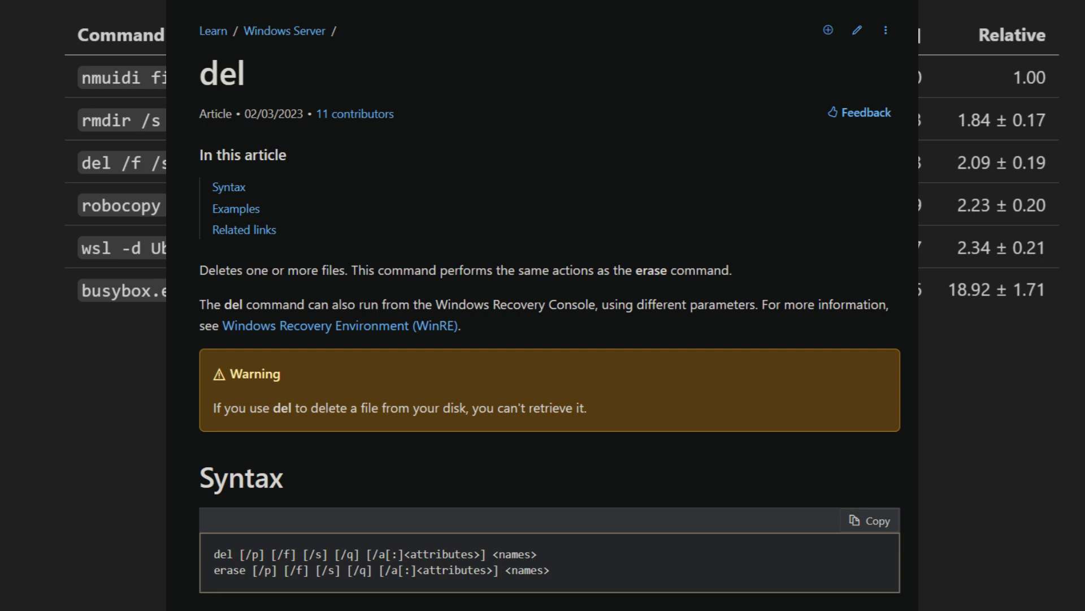